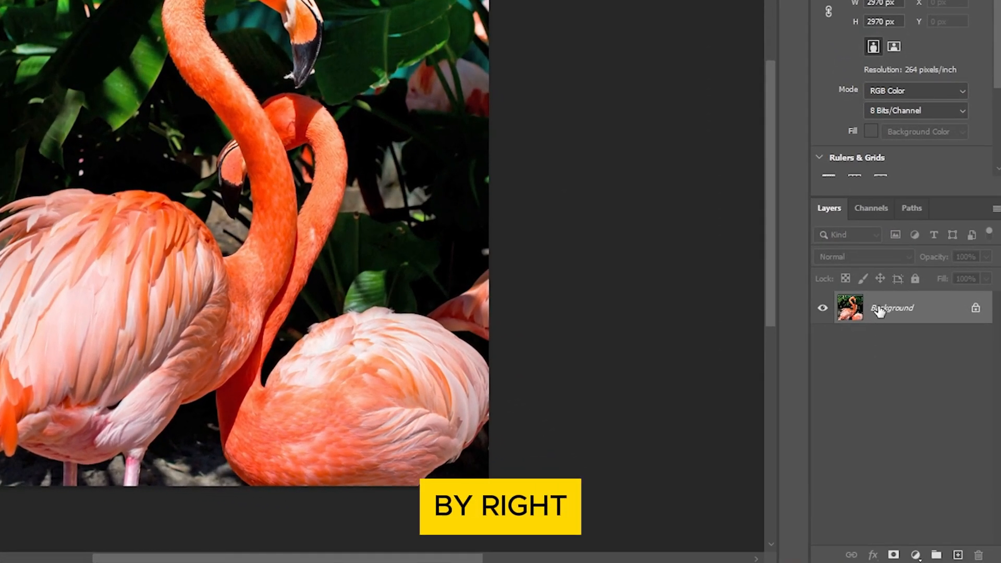
Convert the flamingo Background layer into a smart object named Layer 0
right_click(892, 307)
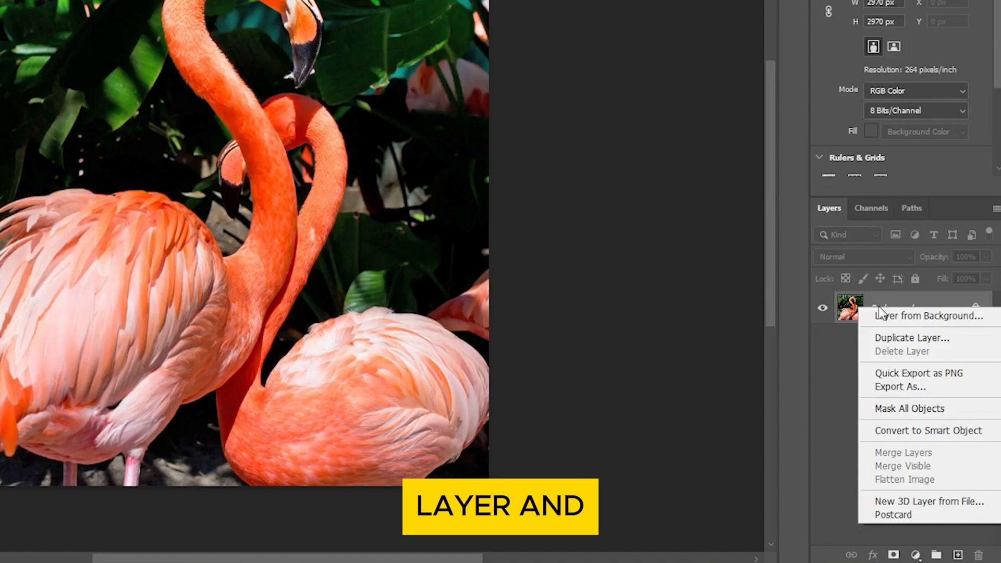
mouse_move(928, 431)
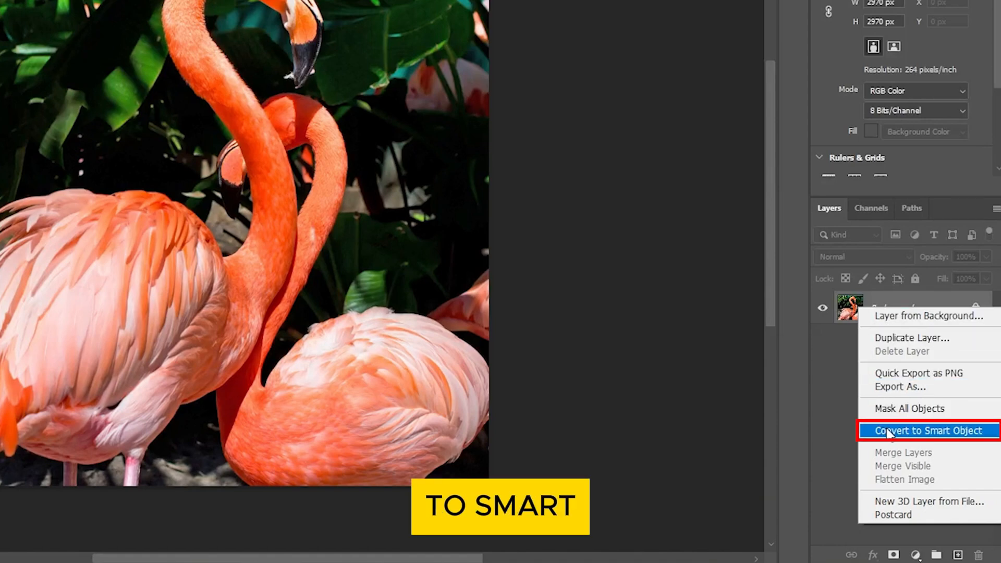
left_click(929, 430)
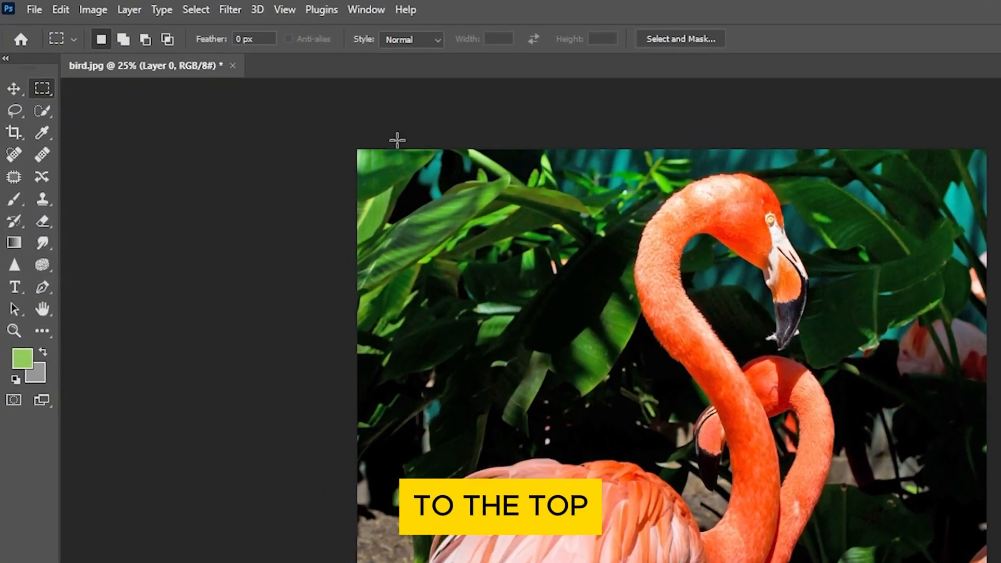
Open Filter > Noise > Add Noise for the flamingo smart object
left_click(231, 10)
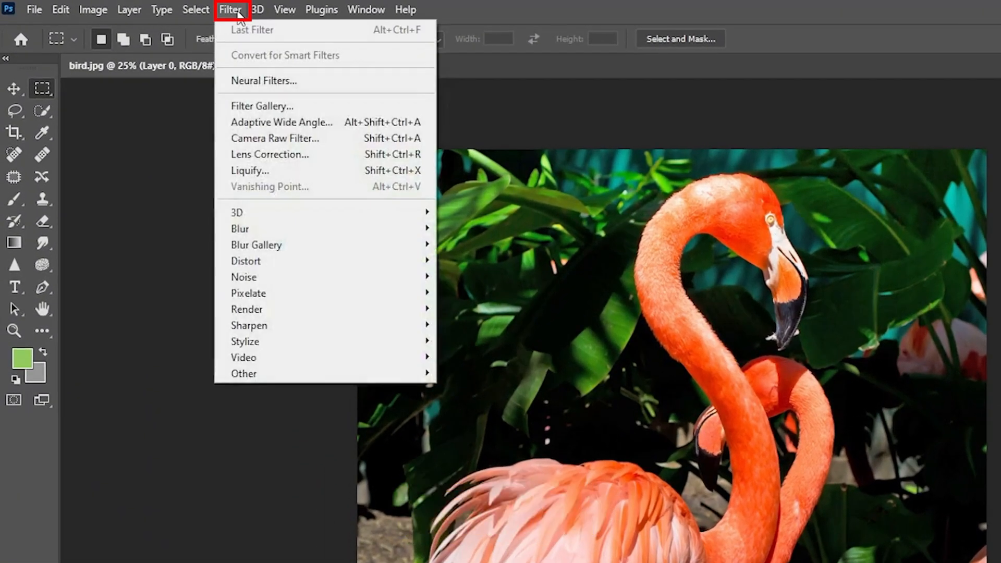
mouse_move(261, 277)
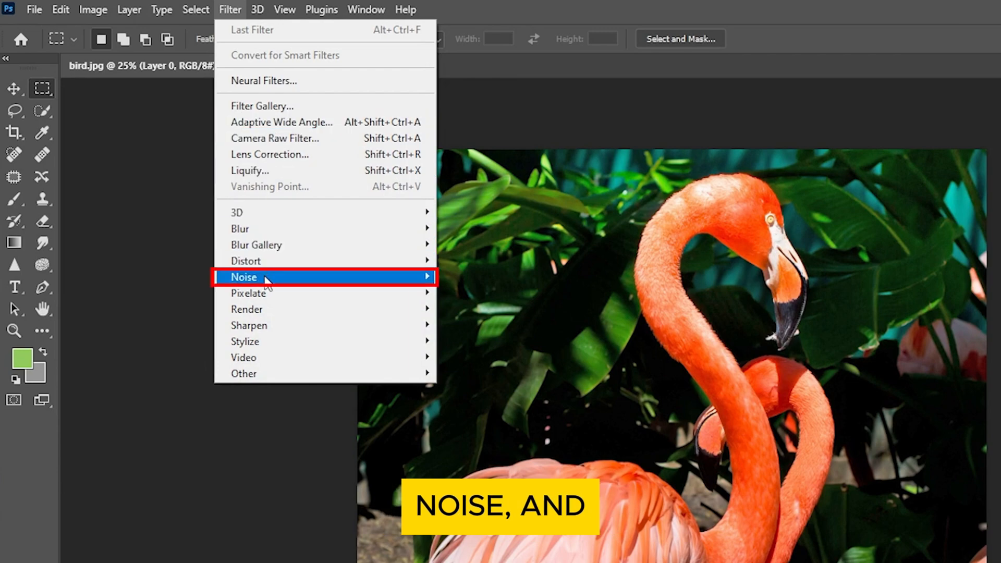
mouse_move(268, 276)
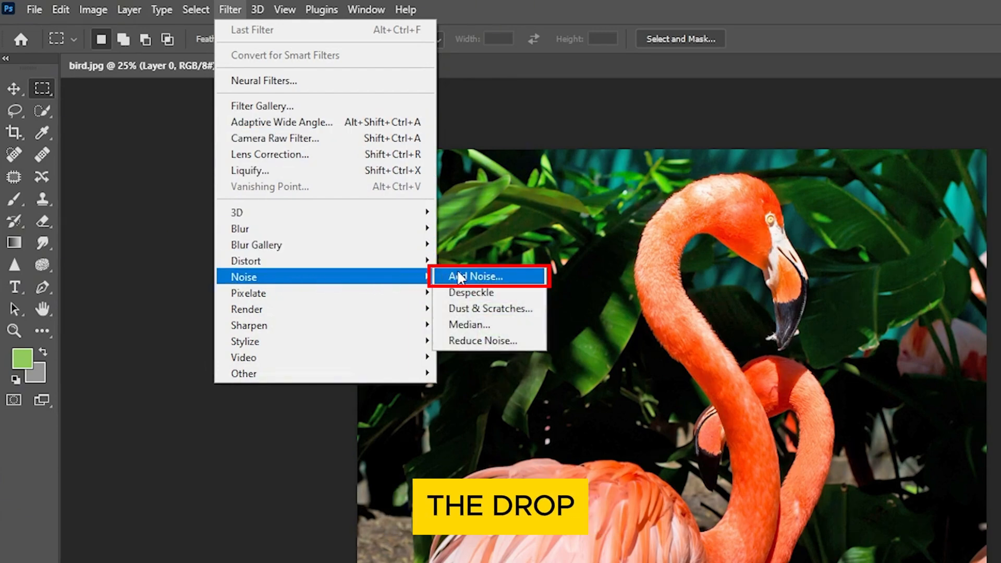
left_click(475, 276)
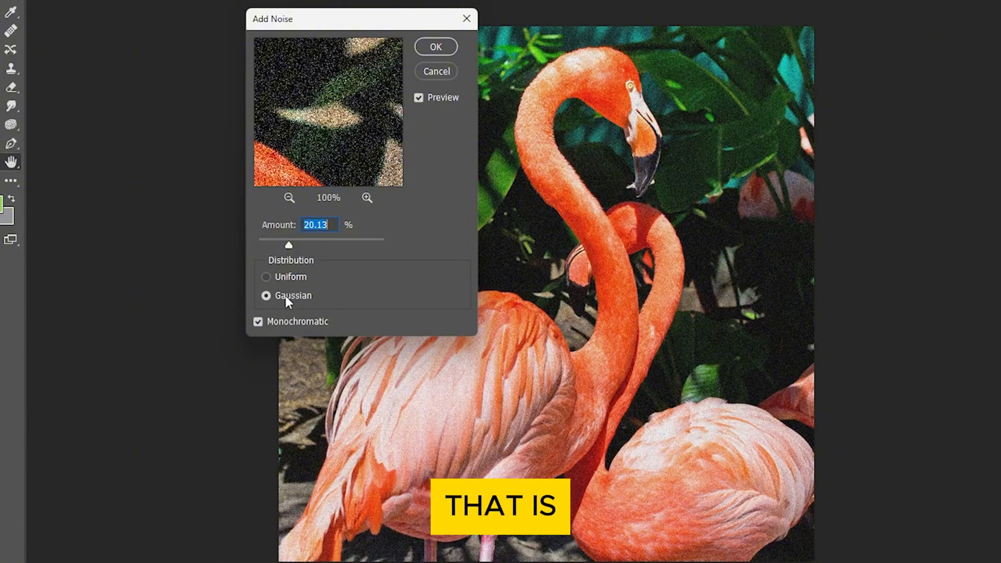
Try Gaussian then choose Uniform distribution, toggling Monochromatic off and back on
left_click(267, 276)
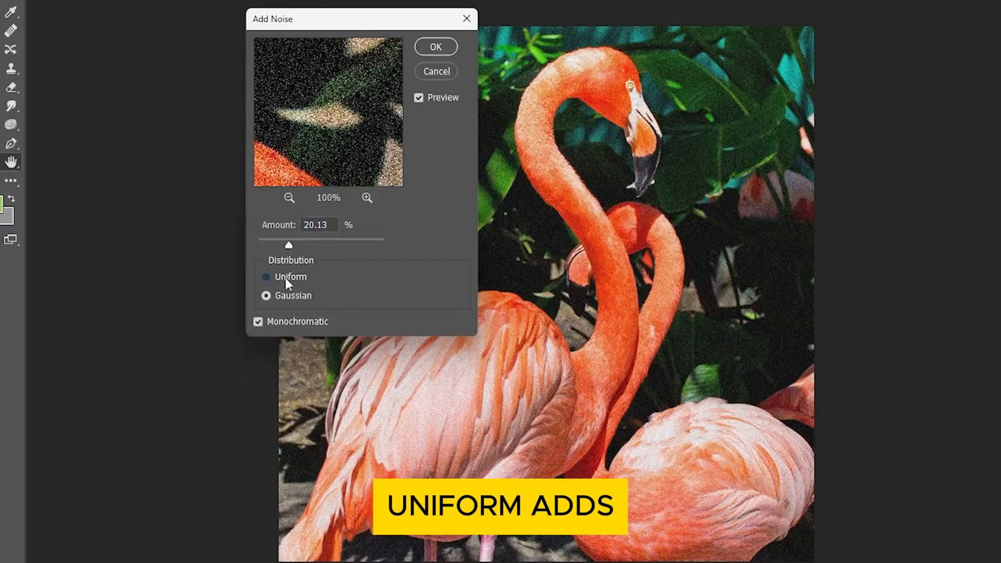
left_click(266, 276)
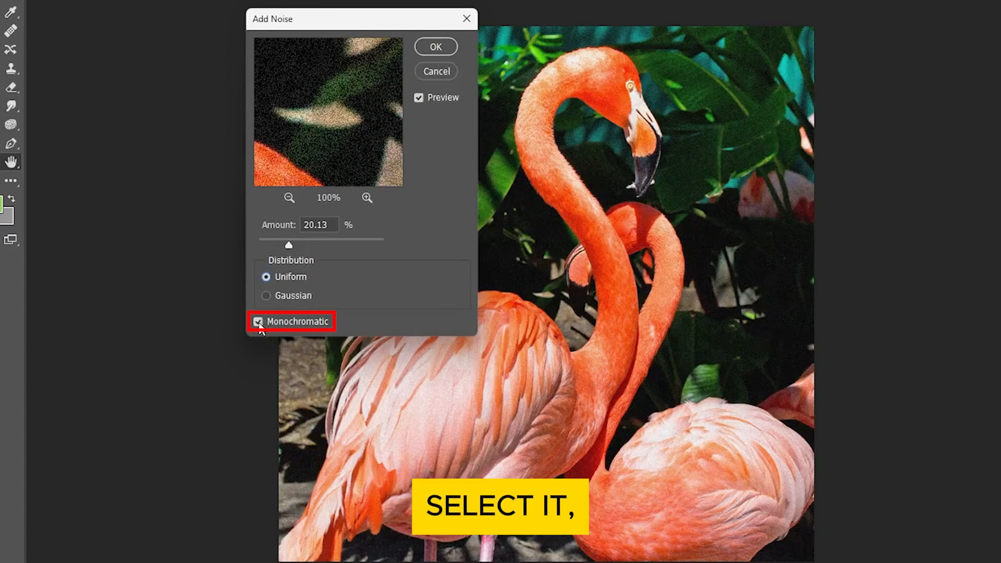
left_click(258, 321)
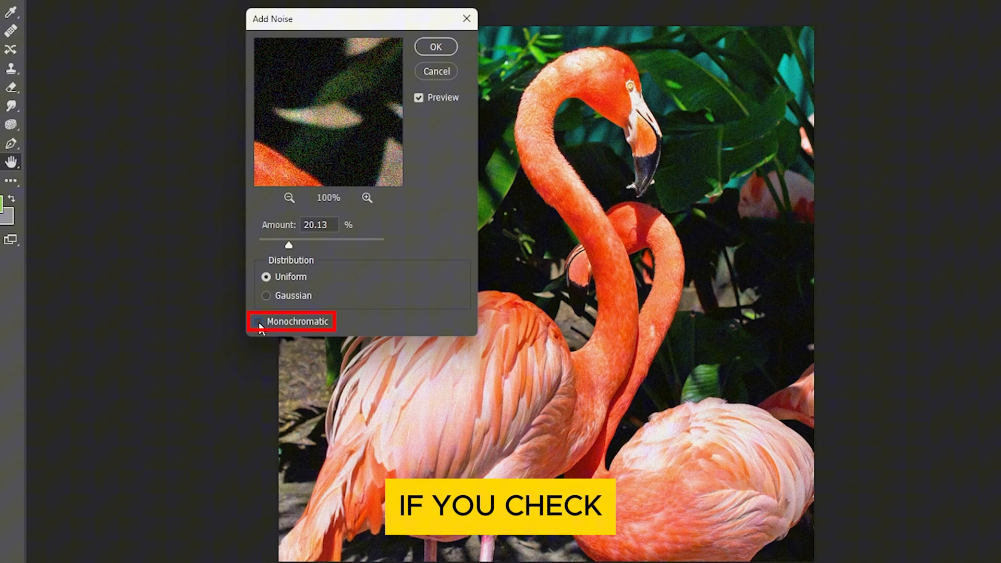
left_click(259, 322)
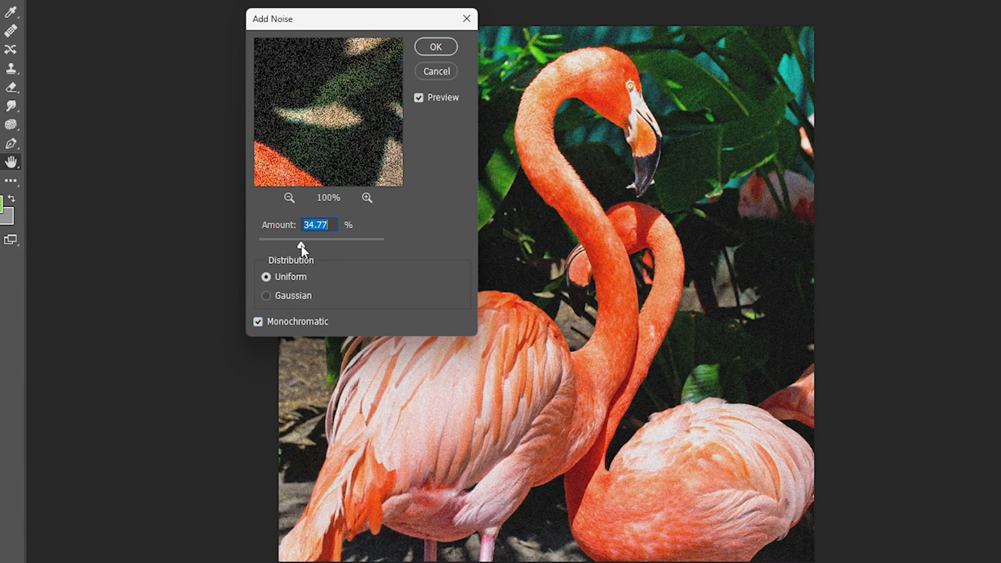
Set the noise Amount to about 16.32% and apply the Add Noise filter
left_click_drag(300, 248, 278, 248)
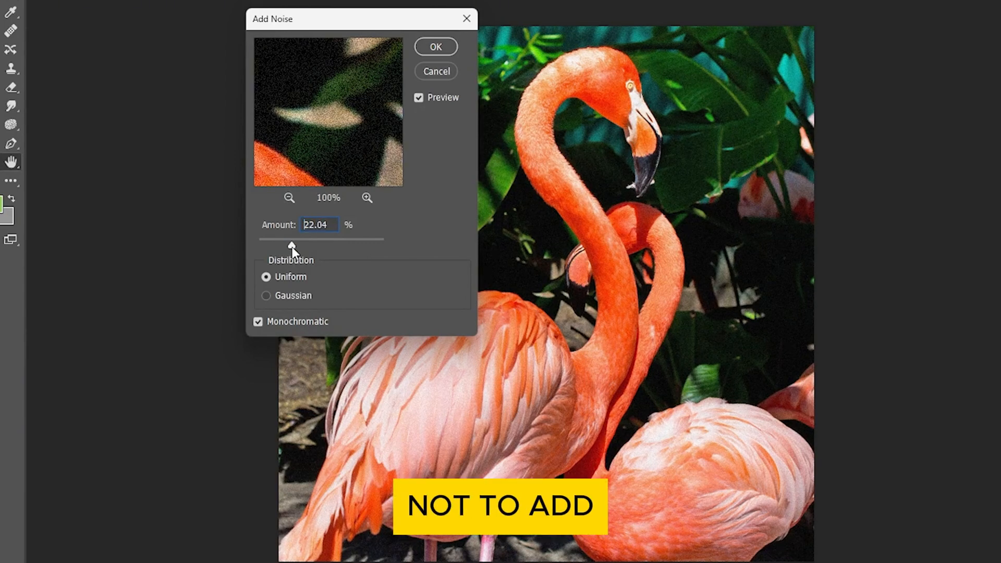
left_click_drag(292, 247, 285, 247)
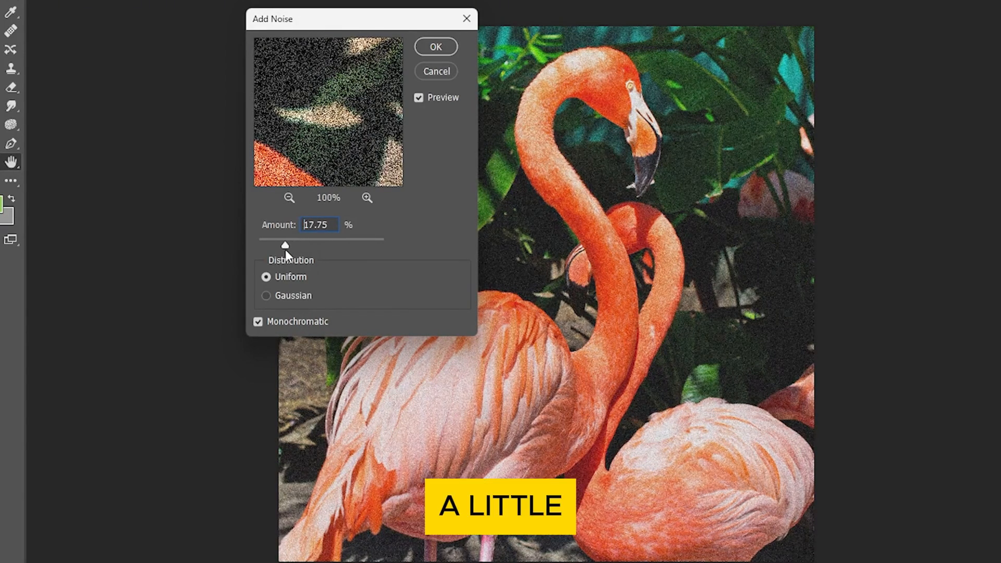
left_click_drag(286, 245, 283, 245)
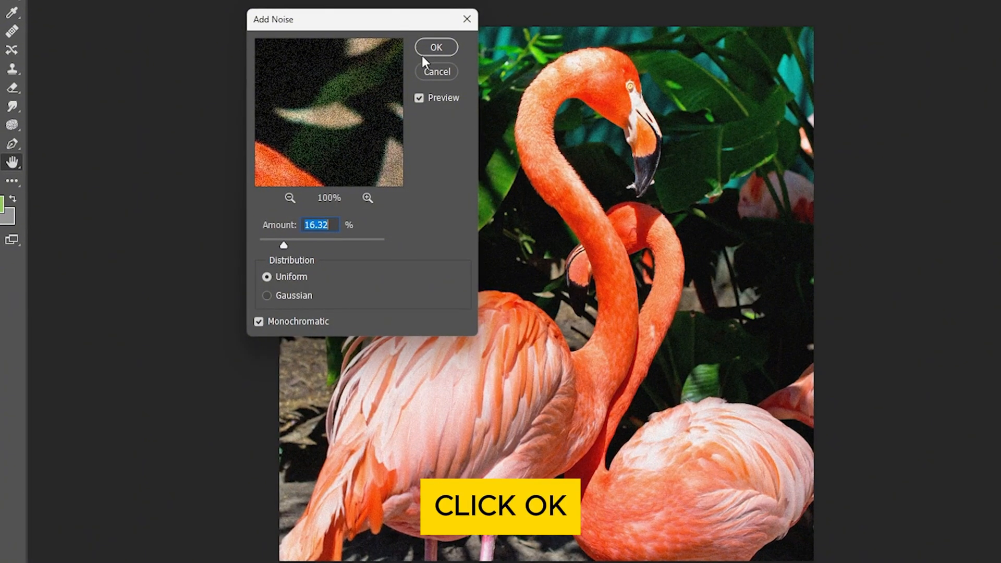
left_click(436, 48)
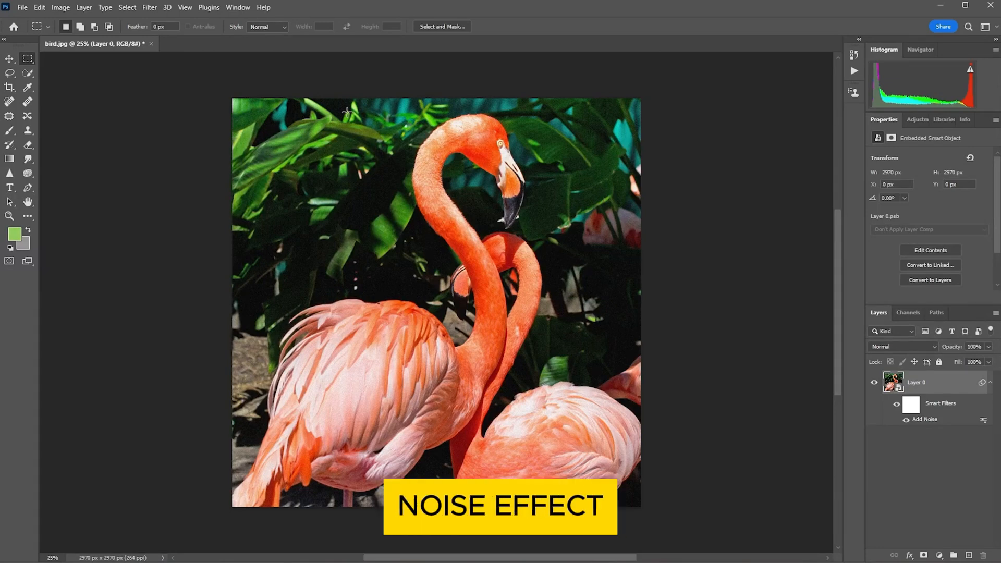
Double-click the Add Noise smart filter under Layer 0 to reopen its settings
left_click(925, 419)
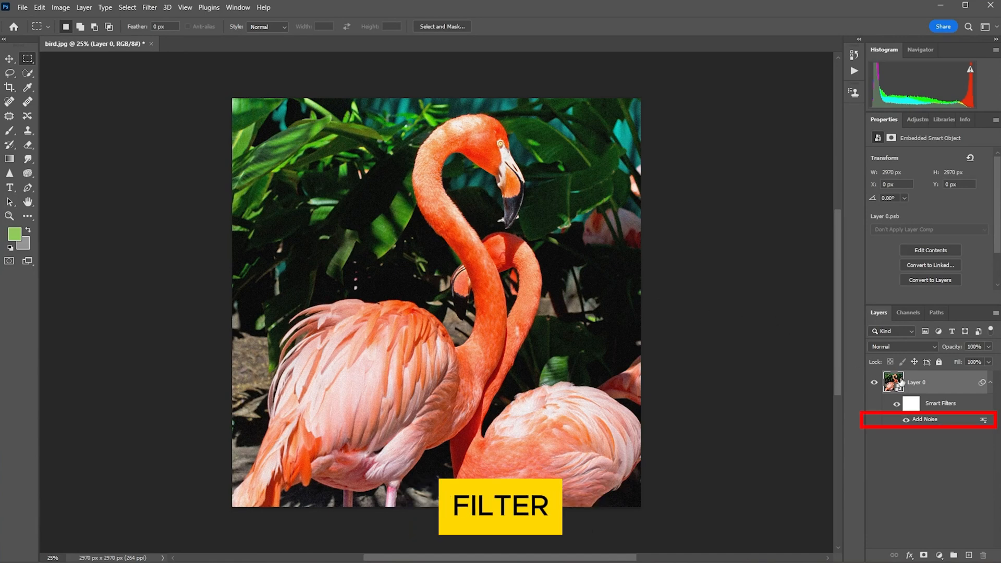
double_click(925, 420)
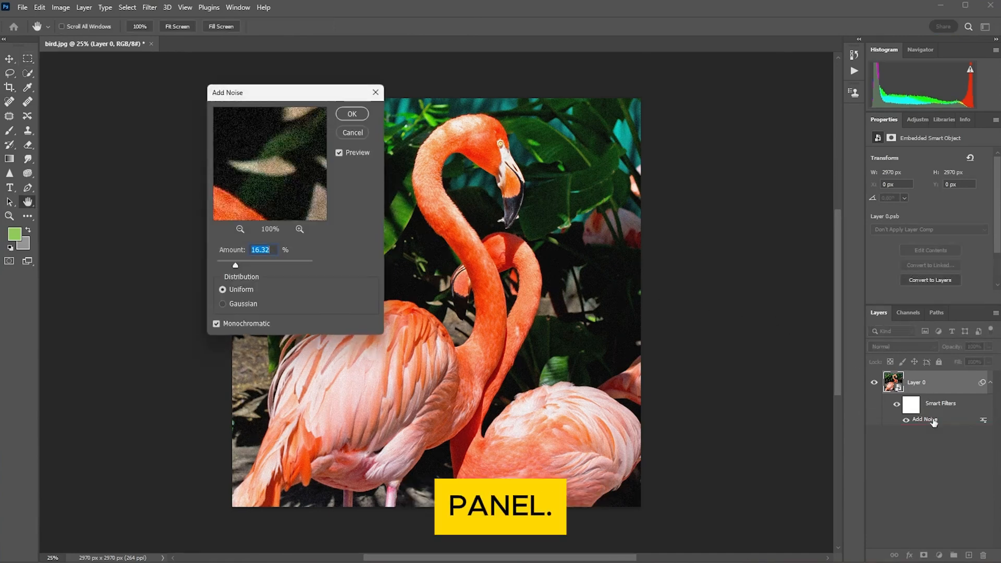